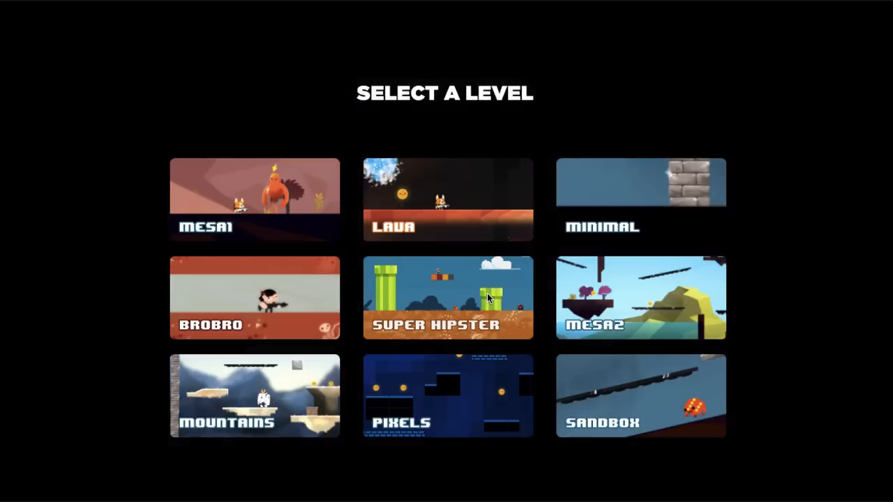
- Launch the Super Hipster level from the Select a Level screen and play it with the keyboard
click(448, 299)
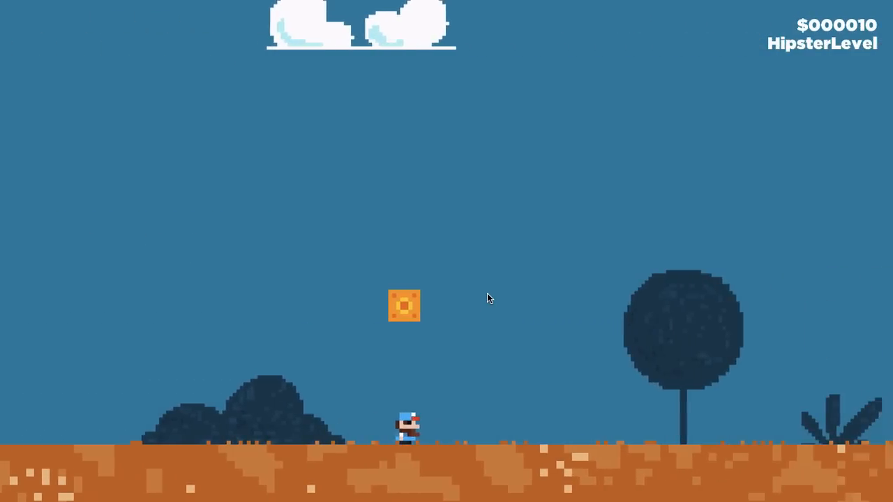
key(space)
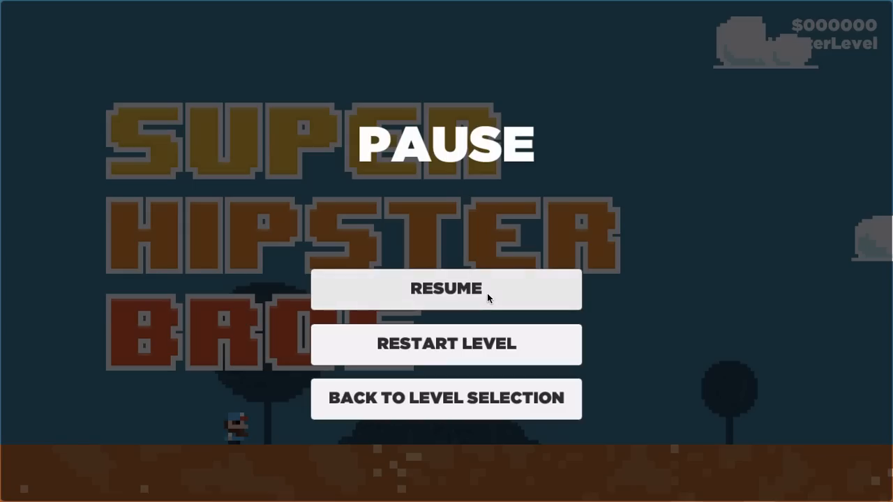
mouse_move(499, 202)
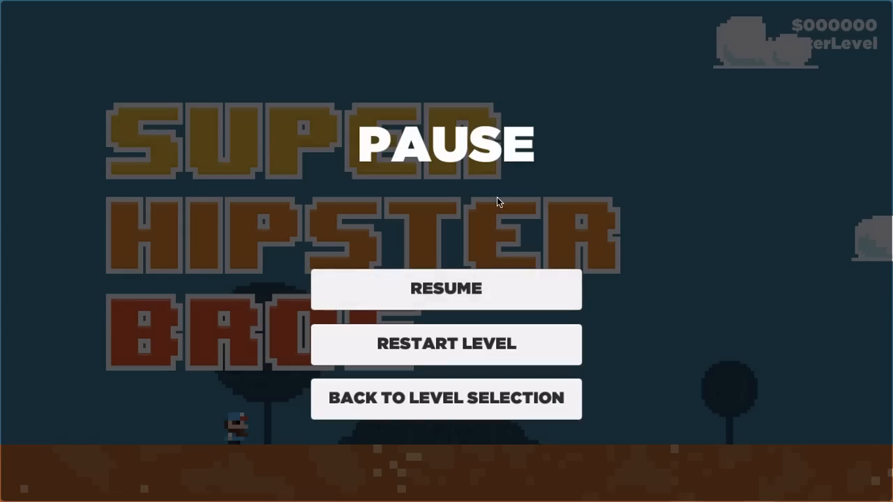
mouse_move(515, 288)
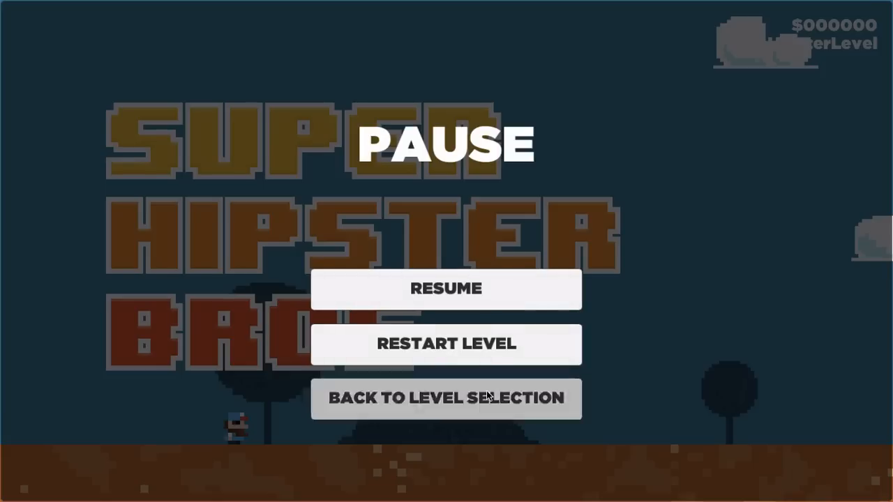
- Use Back to Level Selection in the pause menu to leave the Super Hipster level
click(446, 399)
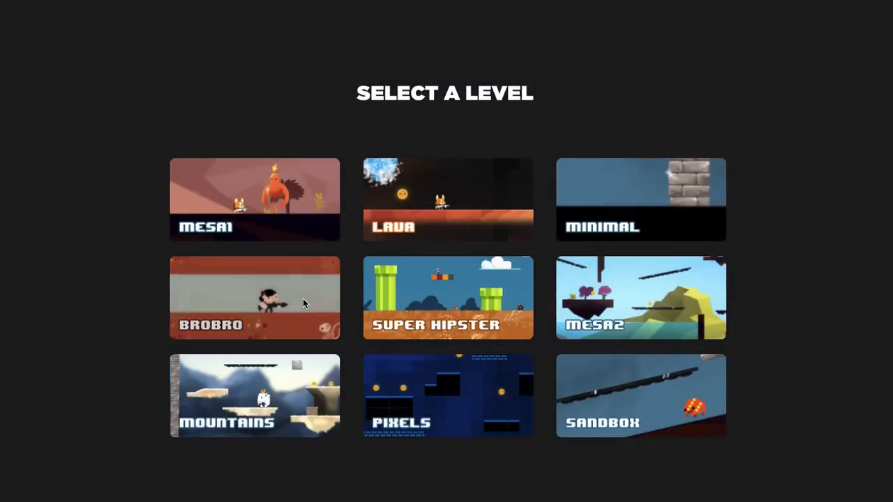
- Launch the Brobro level, play through it, then pause it with Escape
click(254, 298)
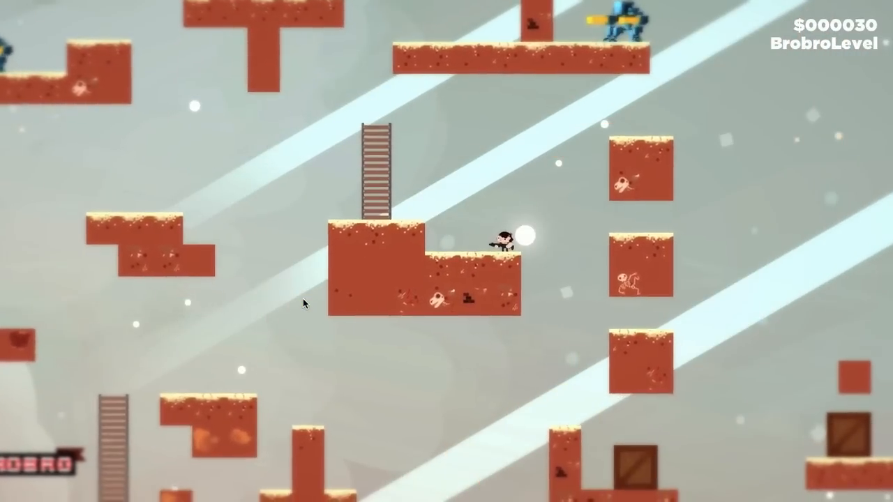
key(Escape)
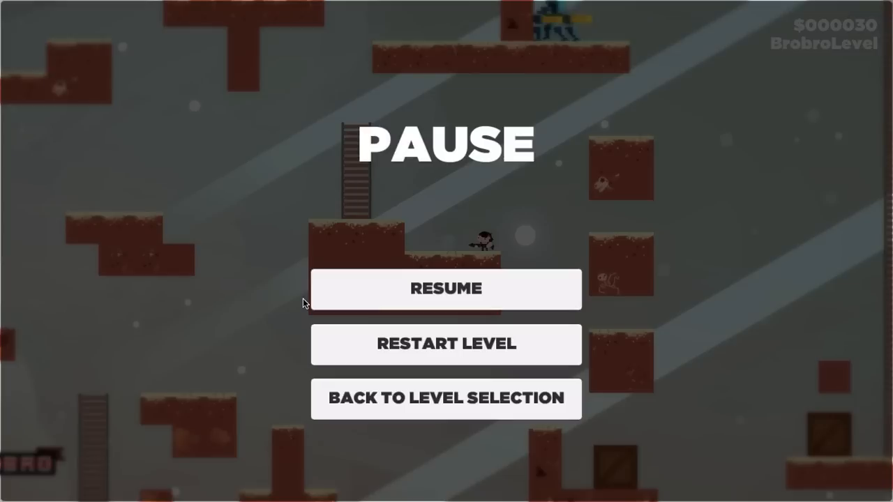
mouse_move(488, 234)
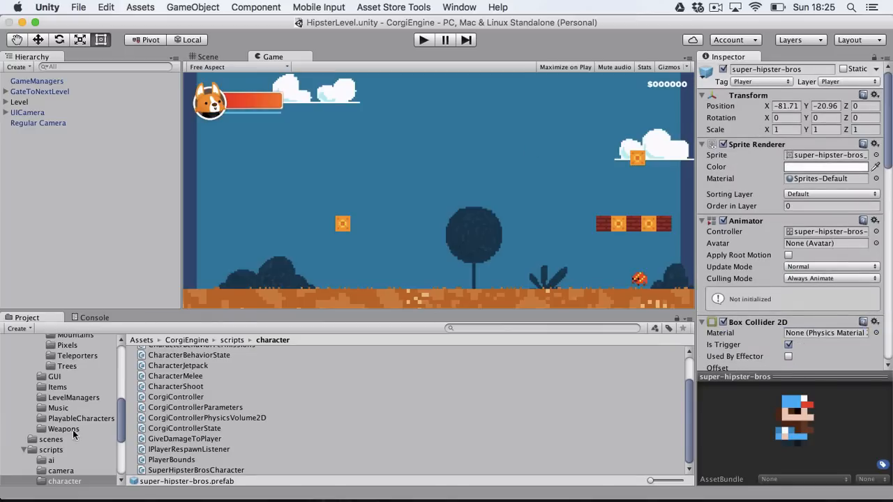
- In PlayableCharacters, inspect the space-corgi-spritesheet, spine-brobro and super-hipster-bros prefabs in turn
click(64, 481)
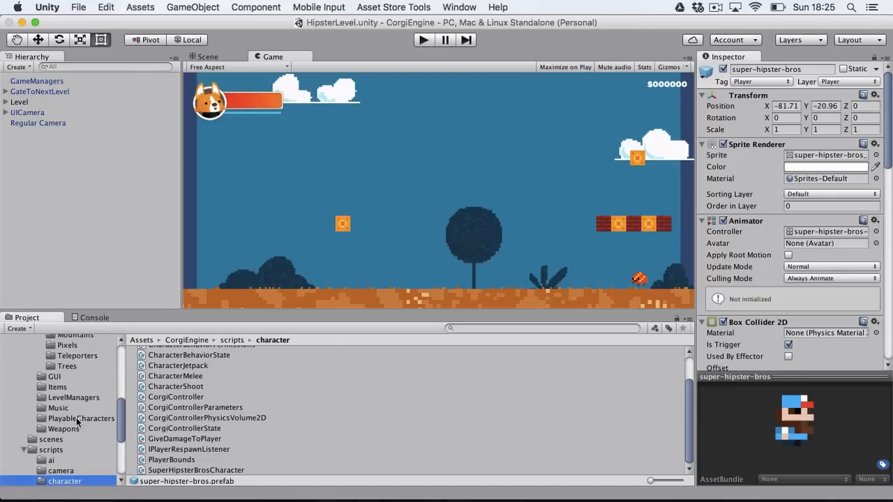
click(80, 418)
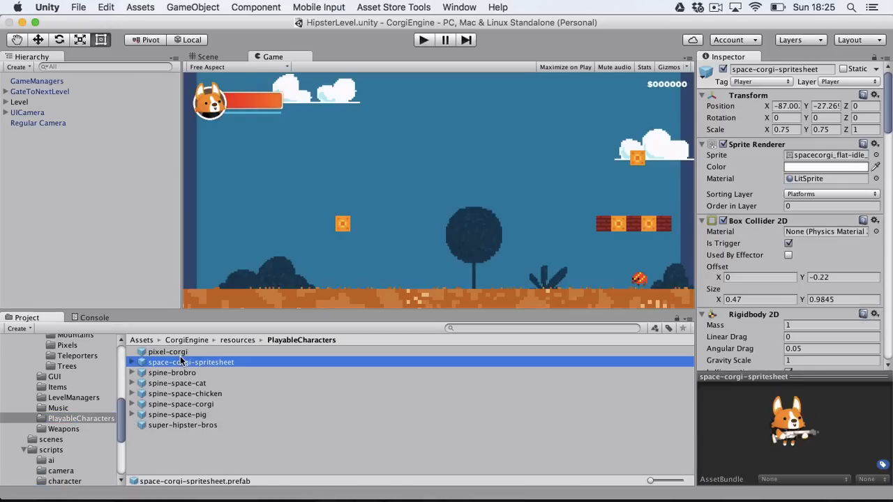
click(172, 372)
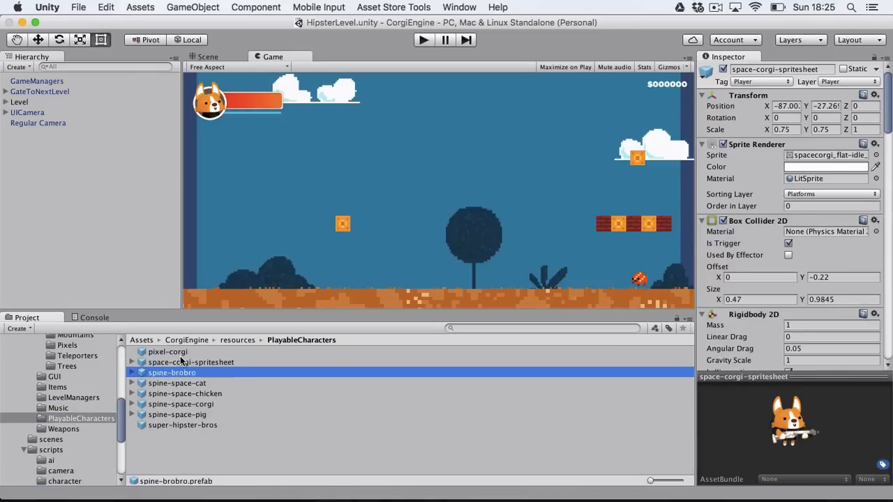
click(181, 424)
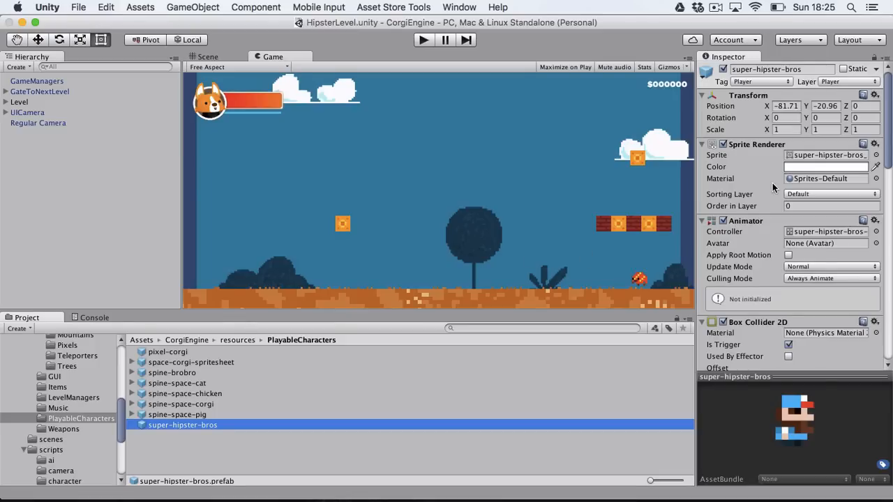
- Scroll the Inspector through Corgi Controller and Player Bounds down to the SuperHipsterBrosCharacter script
scroll(down, 3)
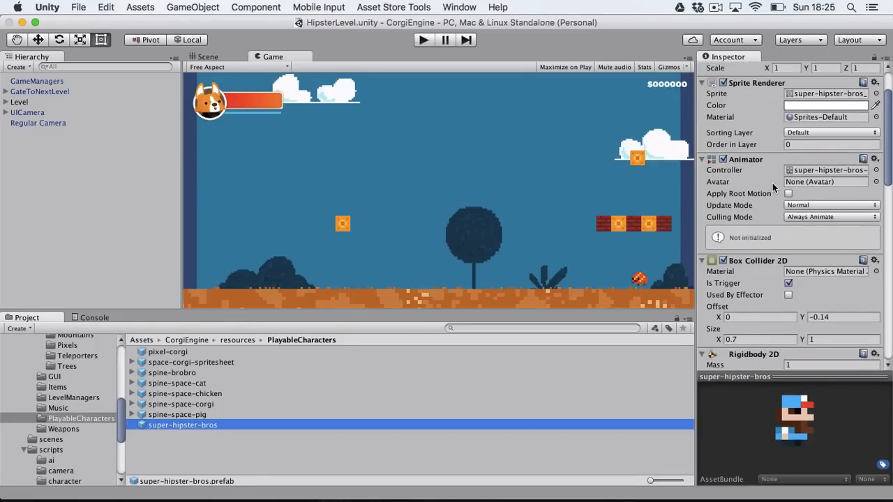
scroll(down, 3)
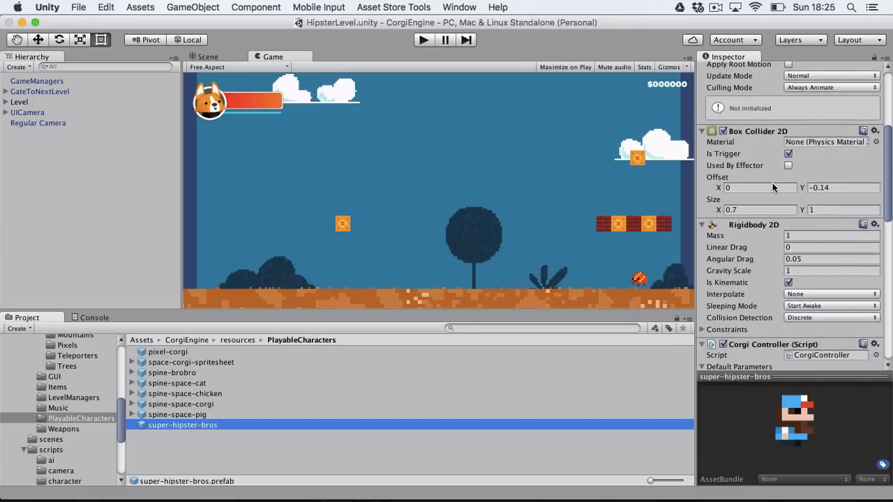
scroll(down, 3)
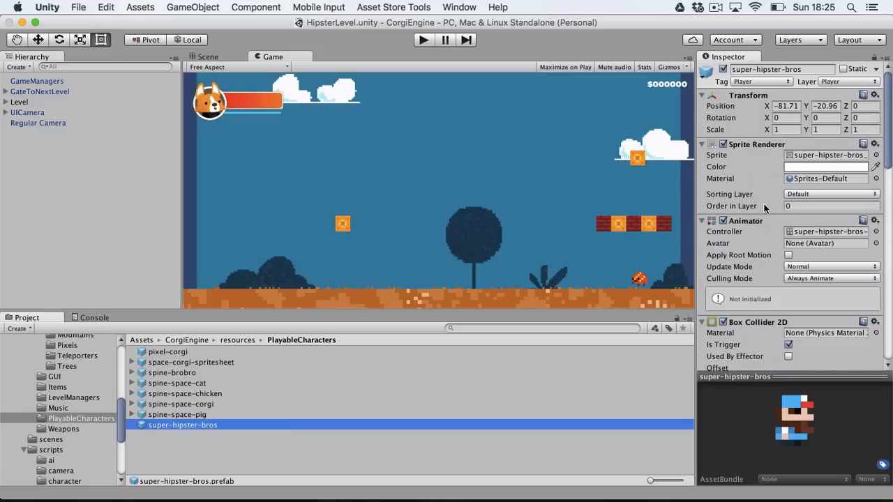
scroll(down, 3)
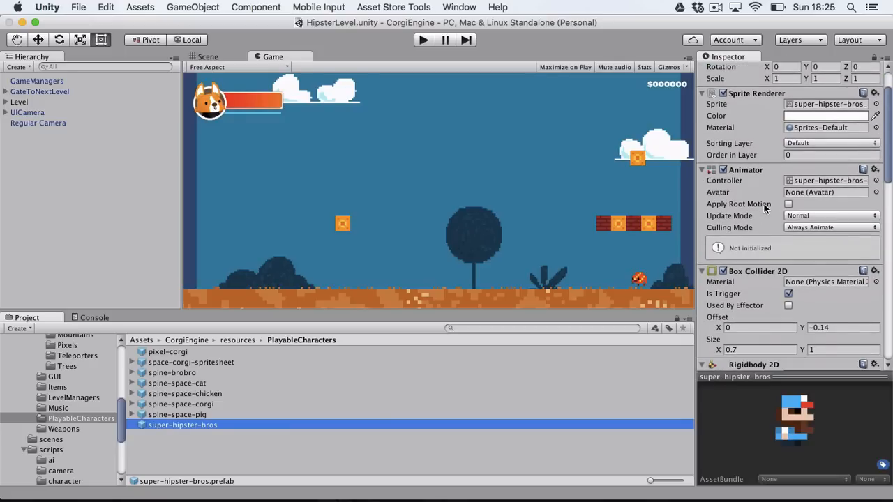
scroll(down, 3)
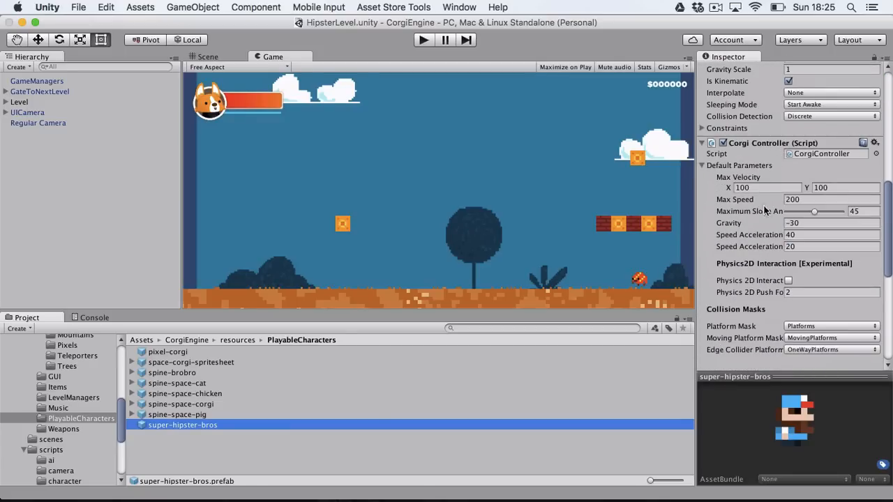
scroll(down, 3)
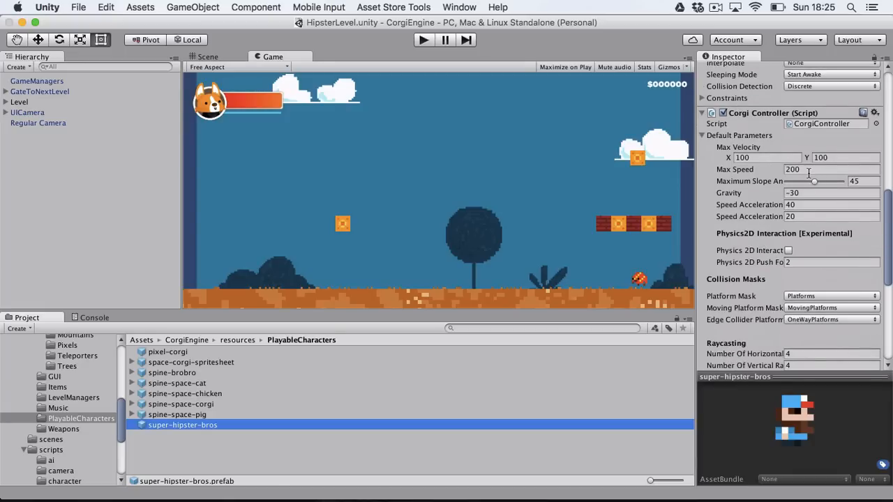
scroll(down, 3)
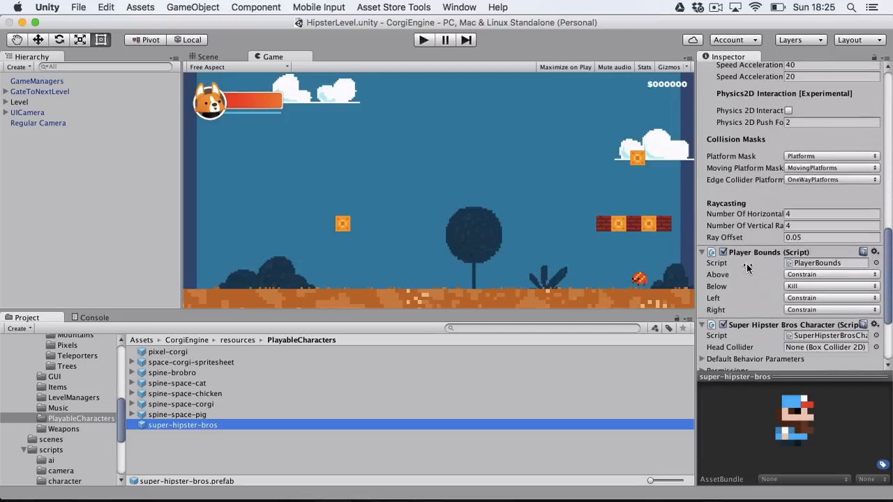
scroll(down, 3)
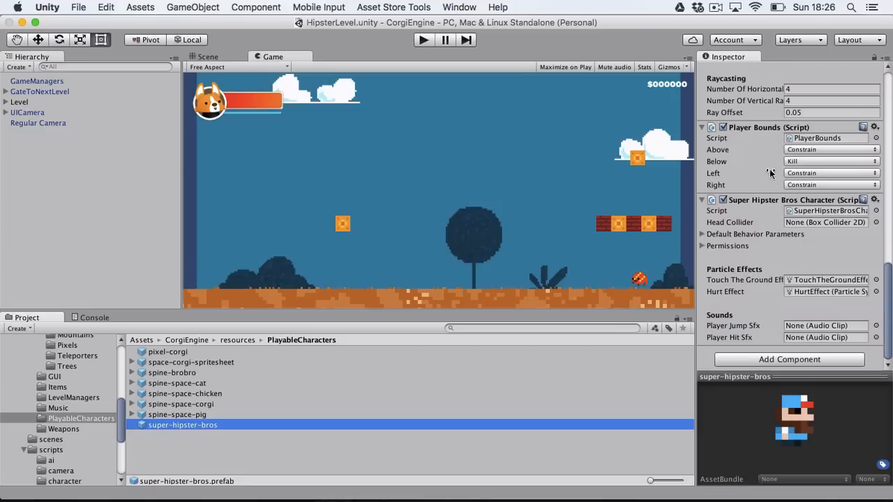
mouse_move(832, 212)
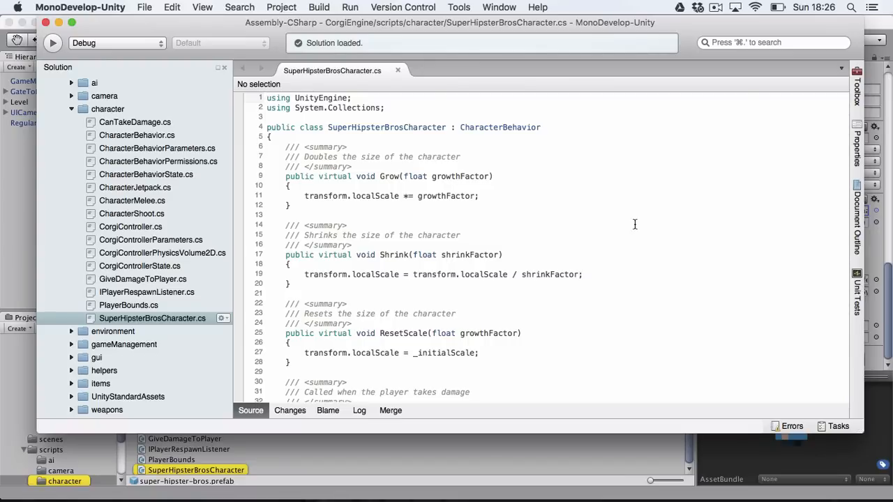
double_click(500, 127)
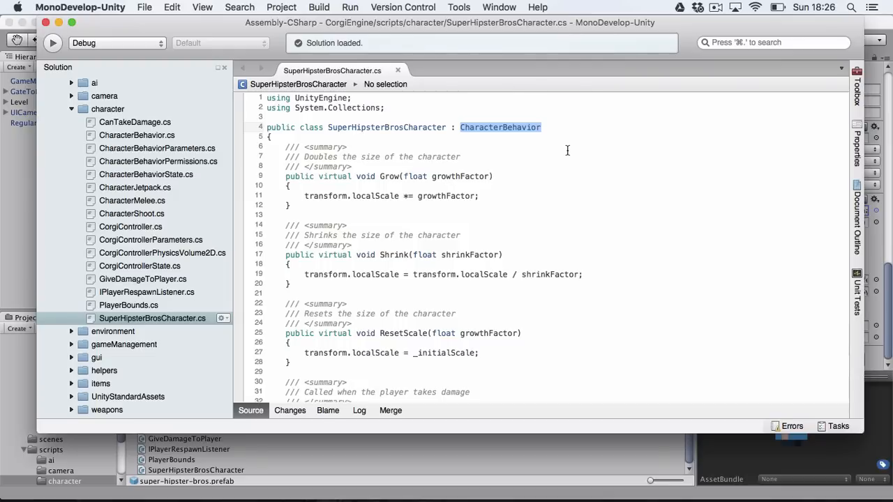
mouse_move(449, 171)
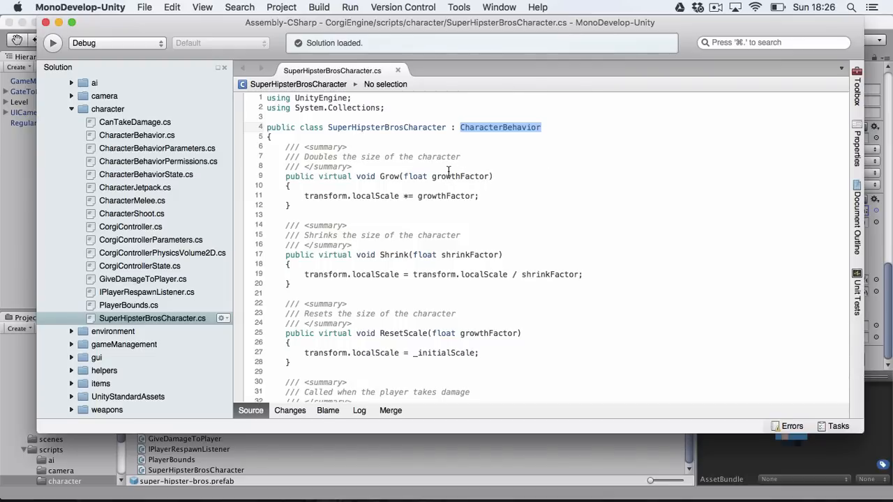
click(389, 175)
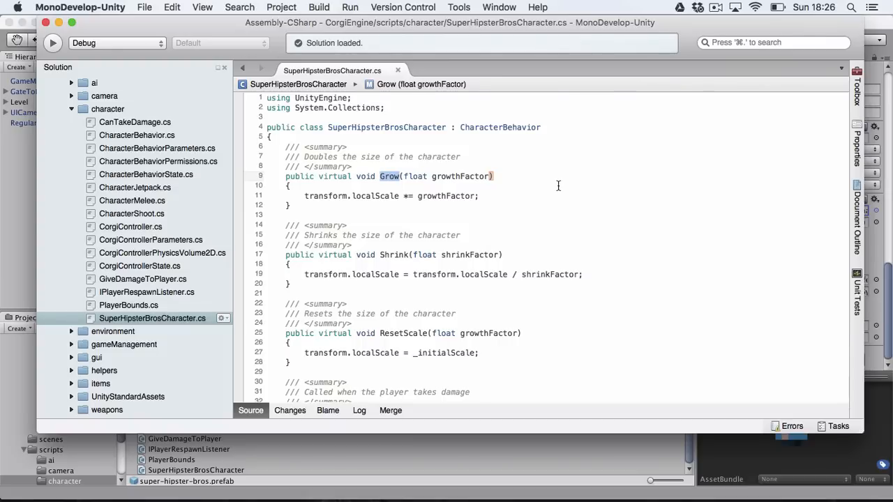
click(401, 254)
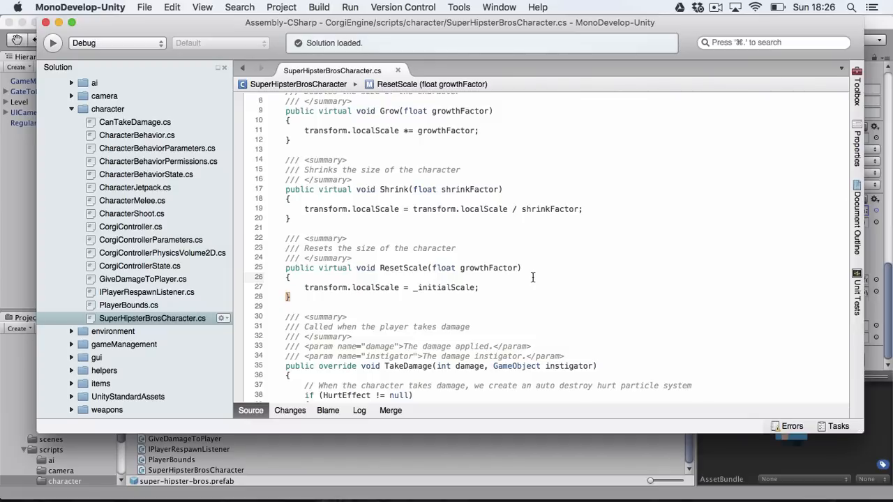
scroll(down, 3)
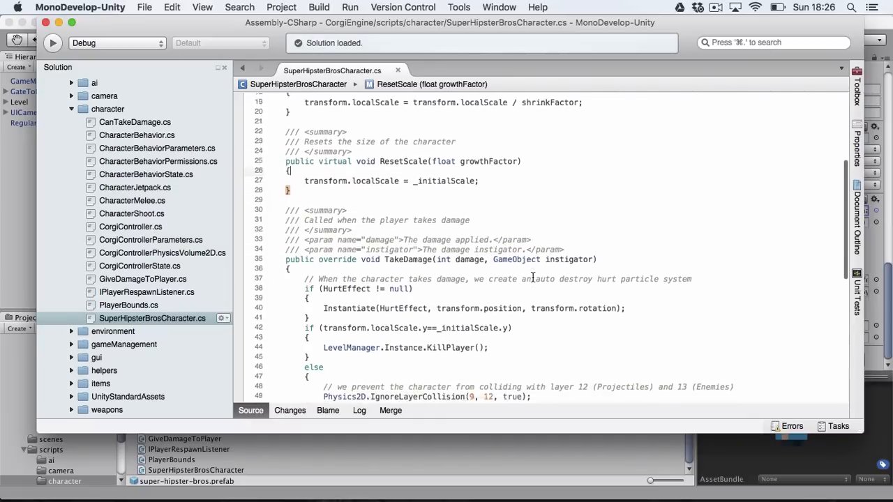
scroll(down, 3)
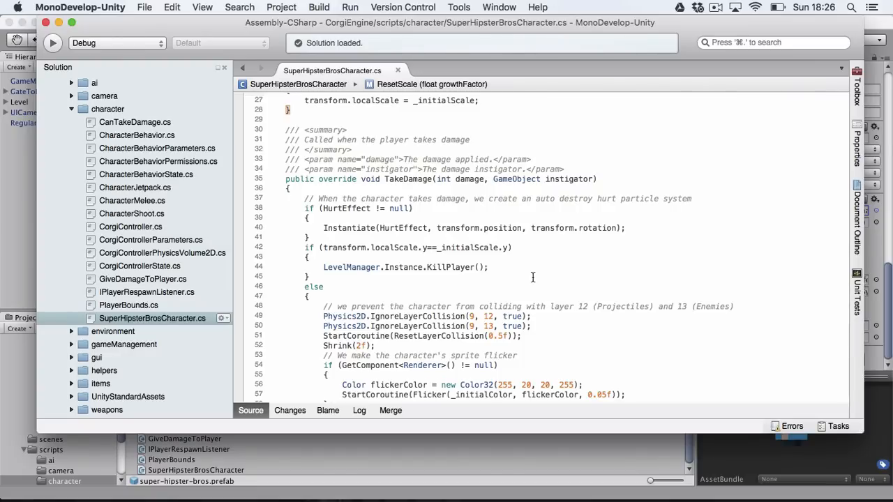
scroll(down, 3)
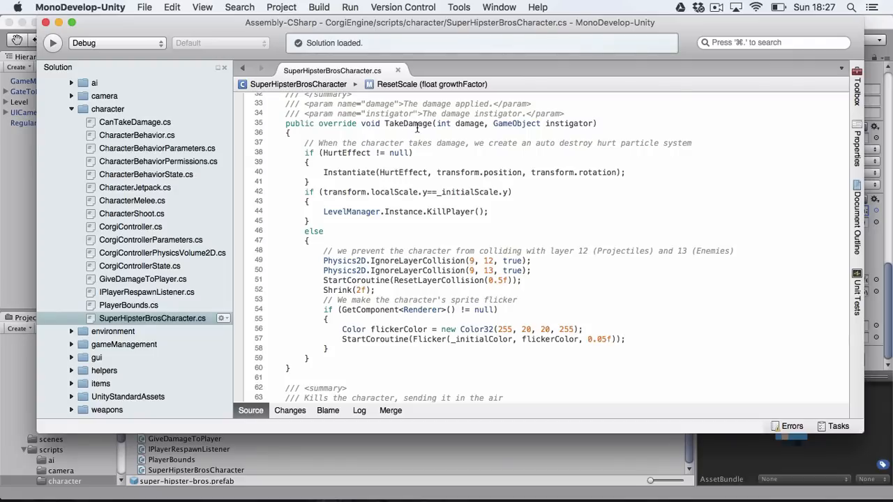
mouse_move(368, 152)
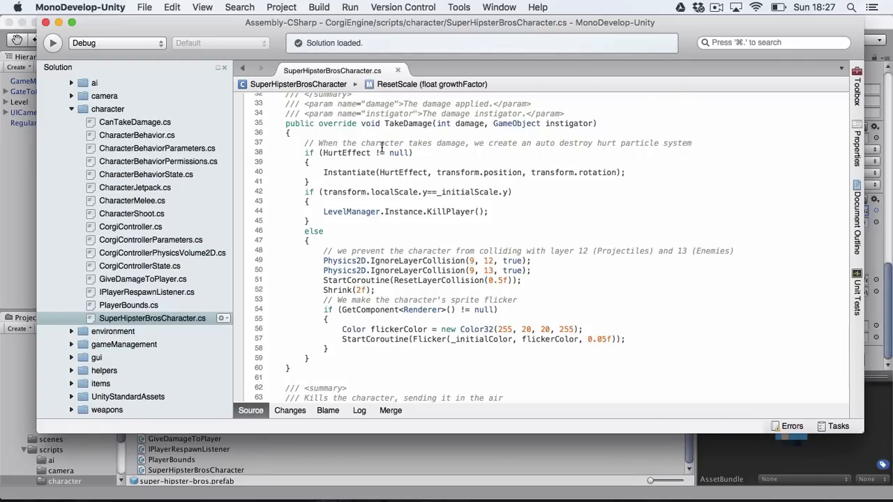
mouse_move(447, 282)
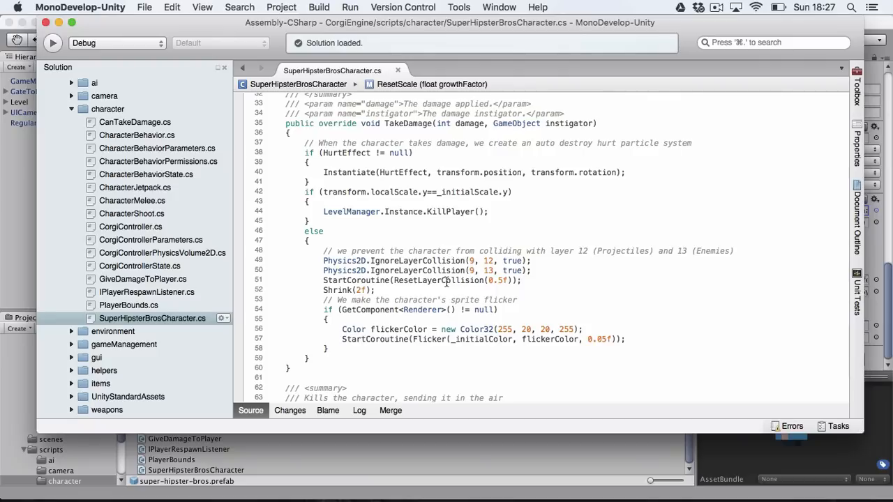
mouse_move(402, 326)
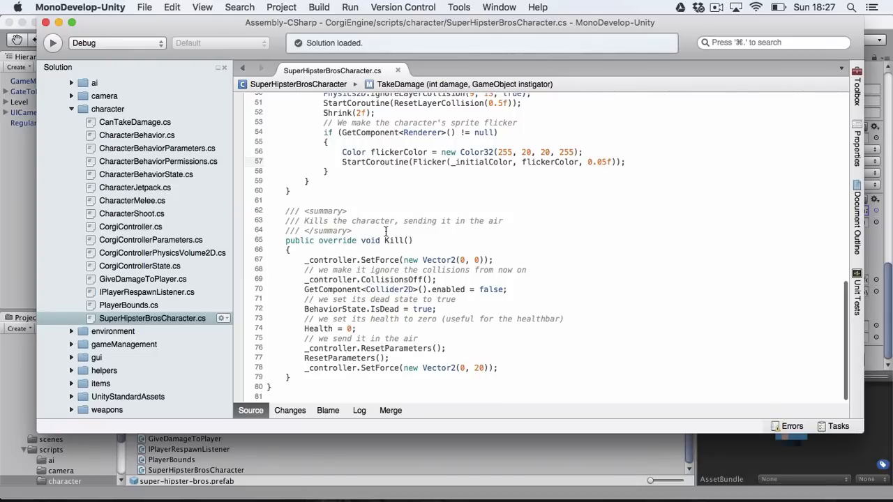
double_click(393, 240)
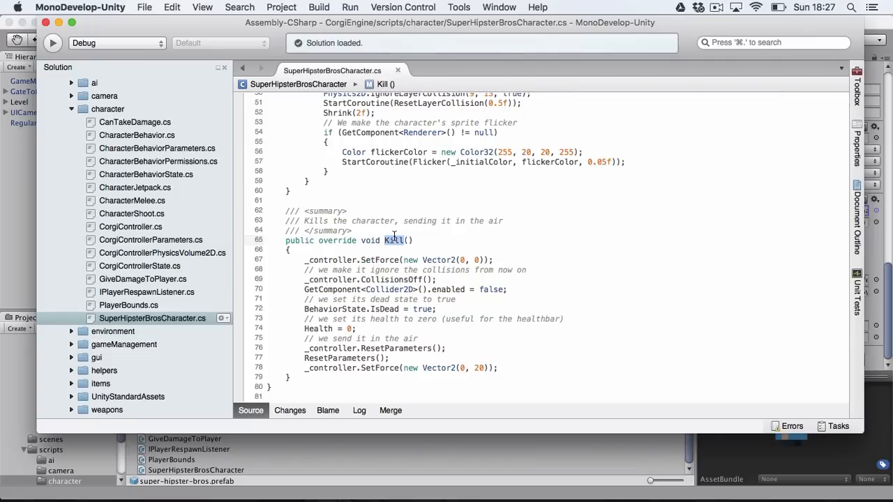
mouse_move(480, 334)
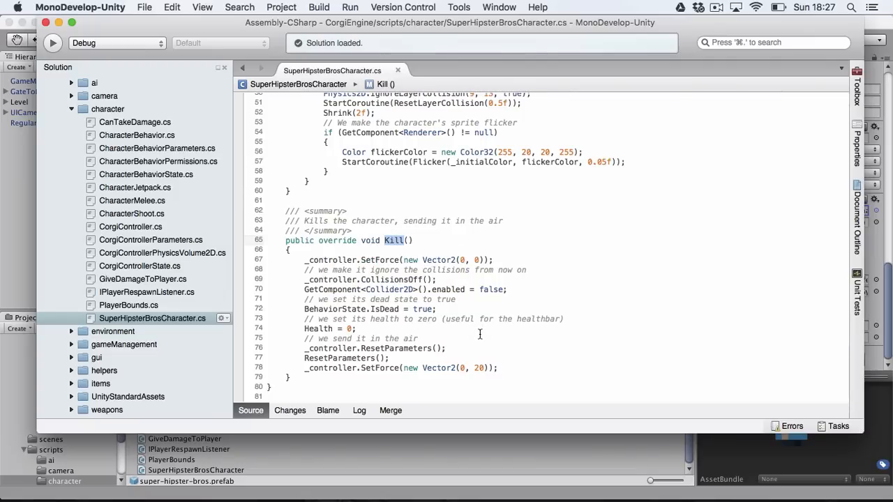